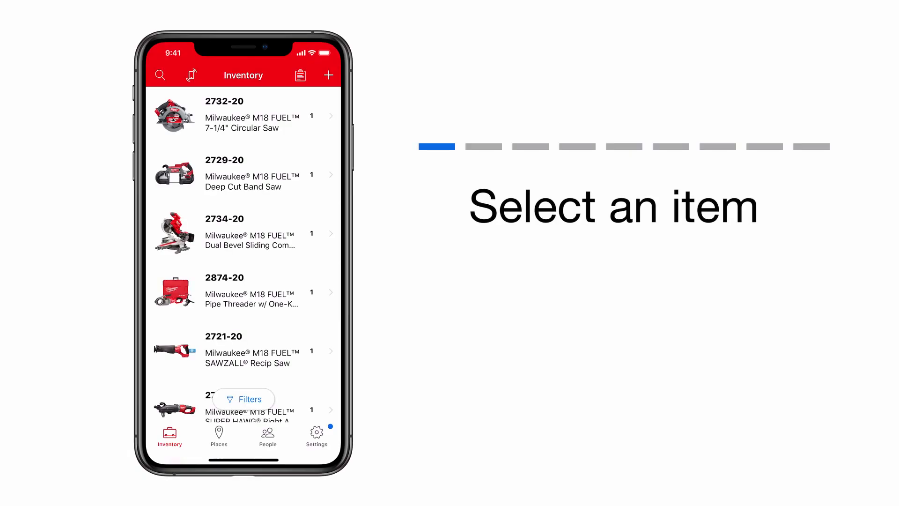
Open the 2734-20 miter saw's item details from the inventory list
click(238, 238)
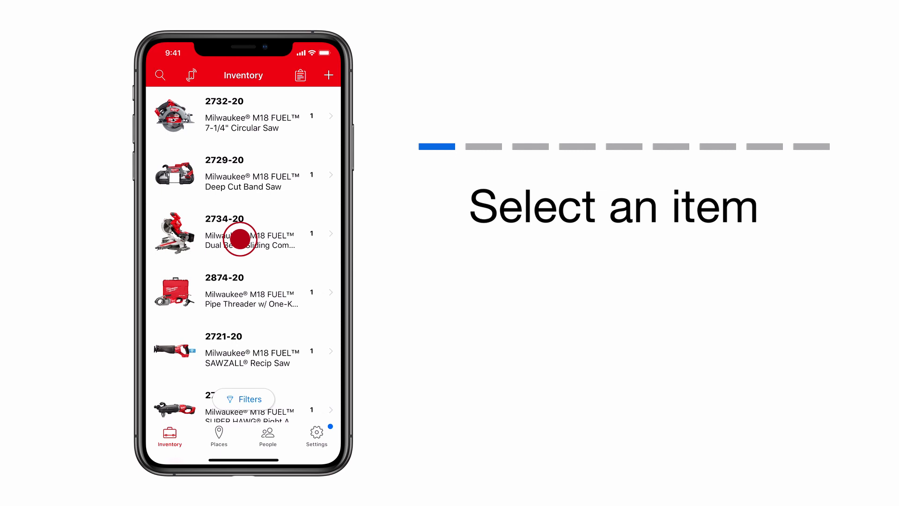
Show the replace/remove choices for the saw's assigned barcode v10321
click(241, 234)
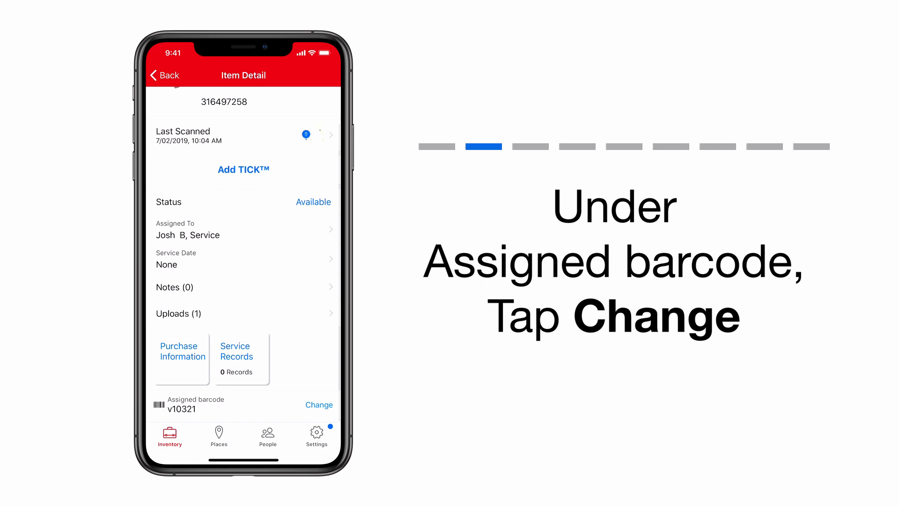
click(319, 404)
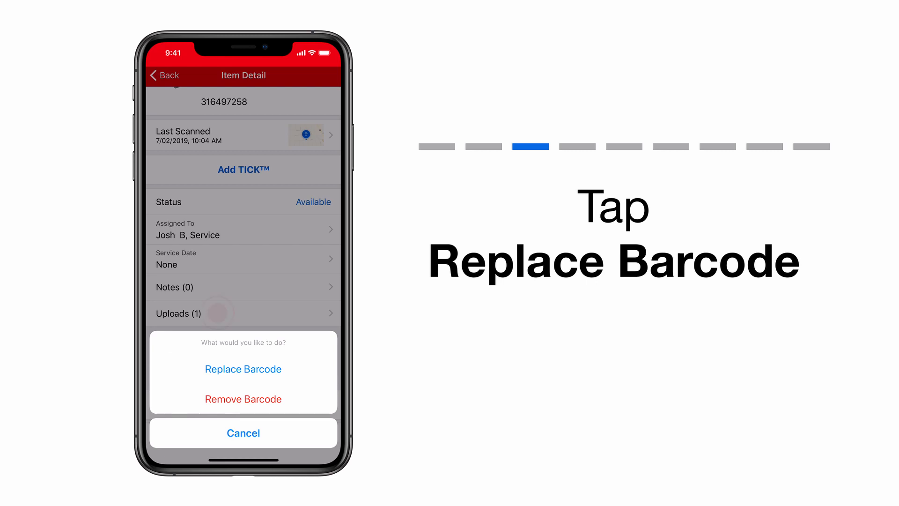
Choose to replace the barcode and scan the new V10342 label instead of entering it manually
click(243, 368)
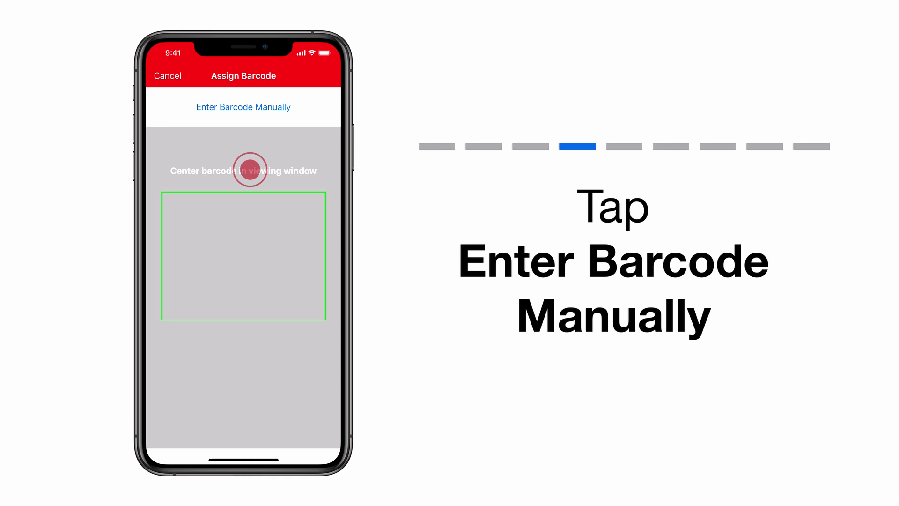
click(243, 107)
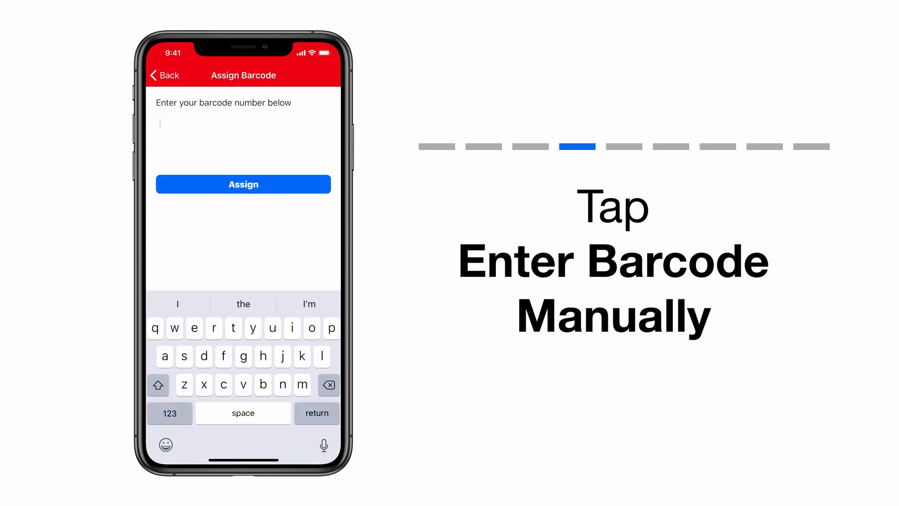
click(181, 118)
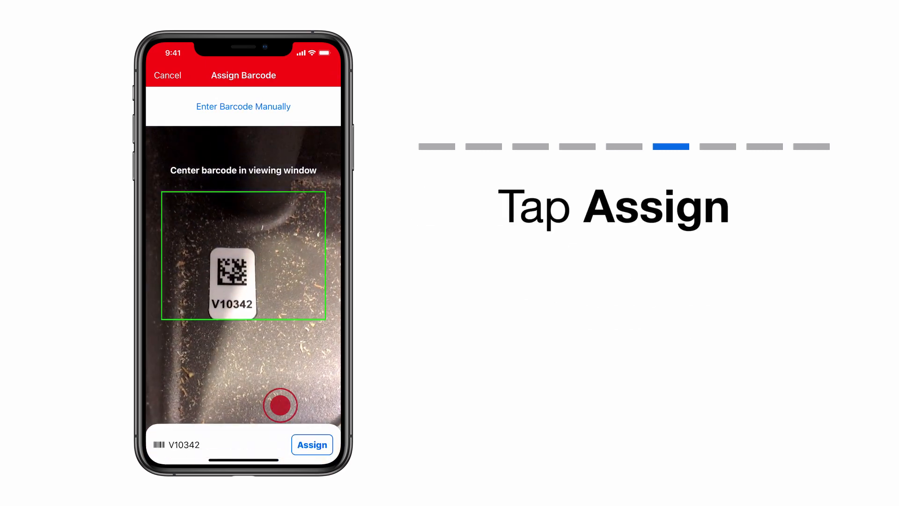
Assign barcode V10342 to the saw and reopen its barcode choices
click(312, 444)
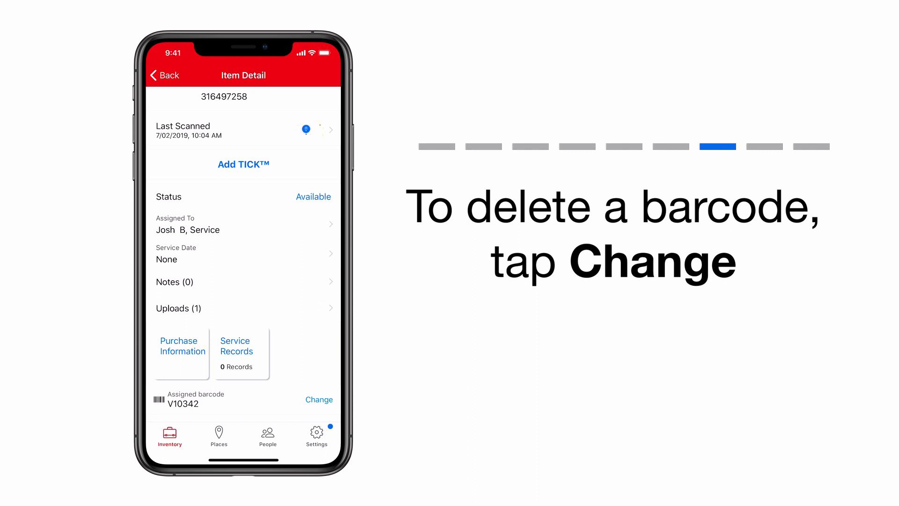
click(319, 399)
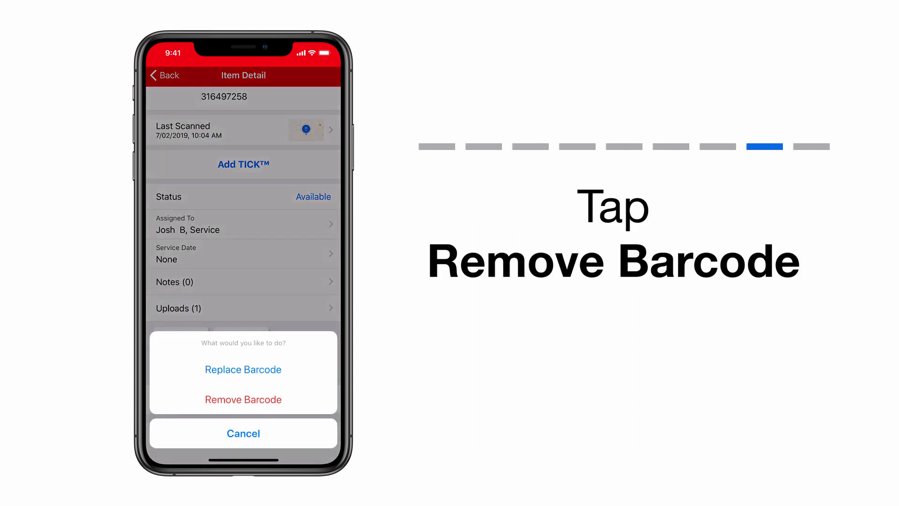
Remove barcode V10342, leaving the saw with an Assign barcode option
click(243, 399)
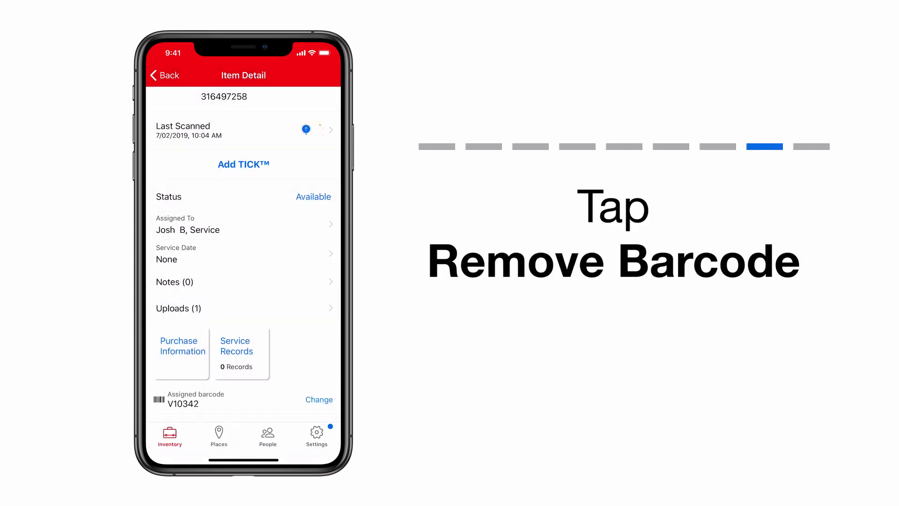
click(319, 399)
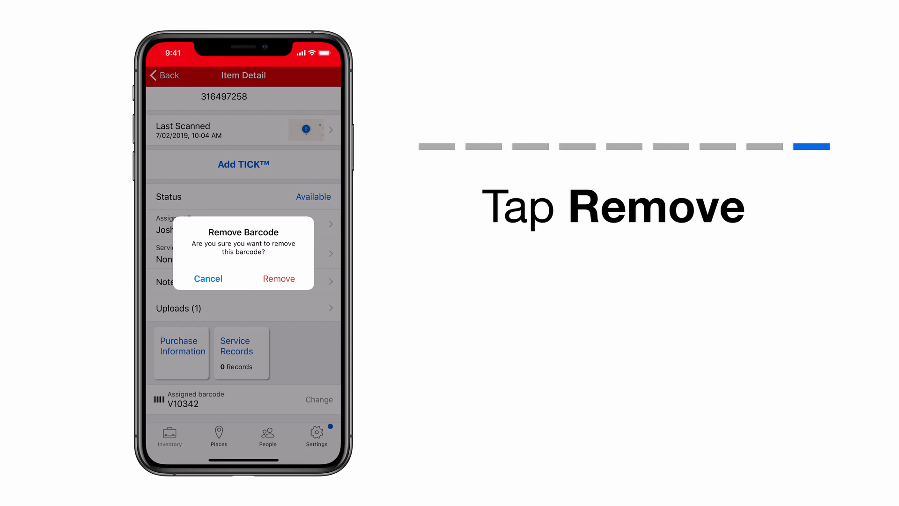
click(278, 279)
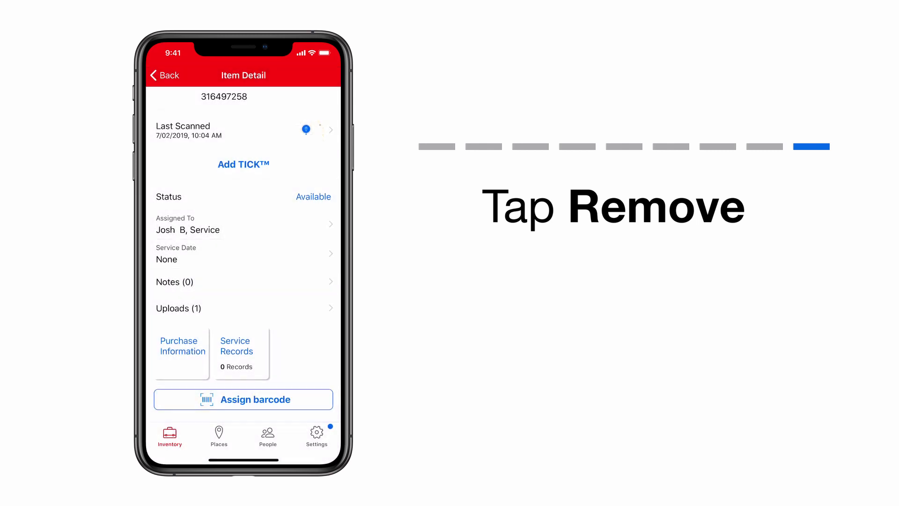